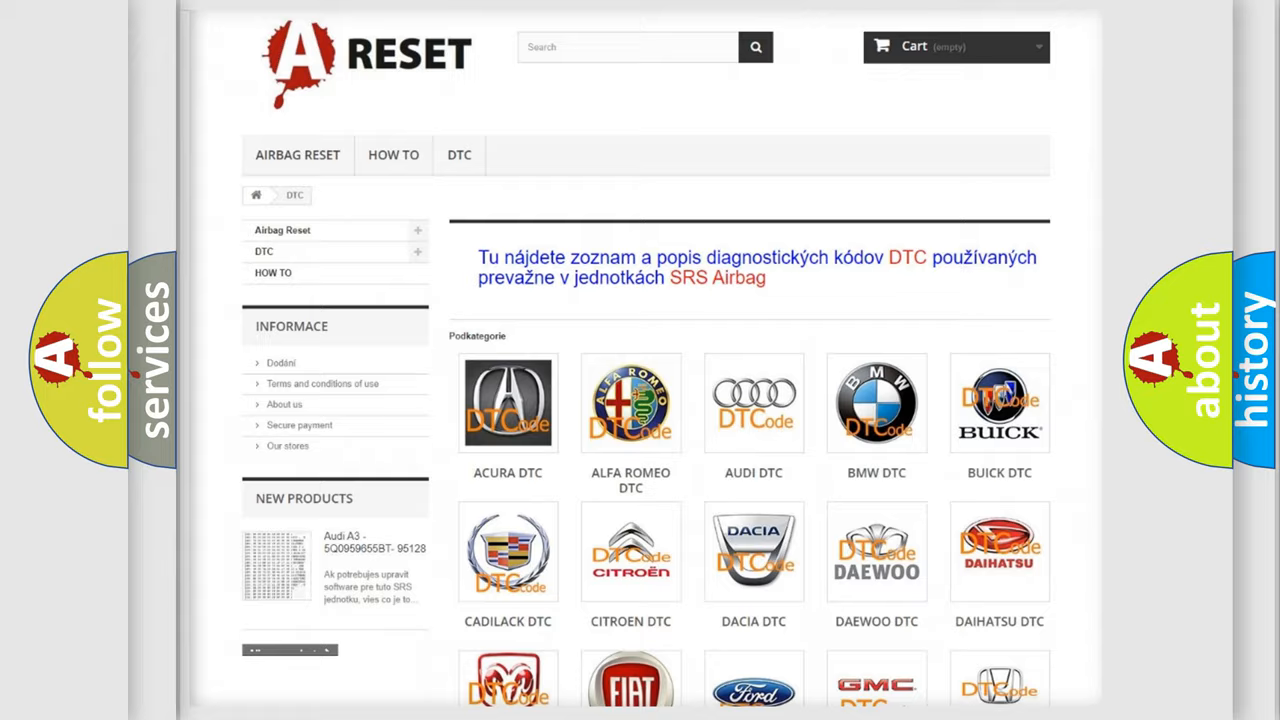
Scroll to the FIAT tile in the DTC catalogue and open FIAT's code list.
{"action": "scroll", "scroll_direction": "down", "scroll_amount": 3}
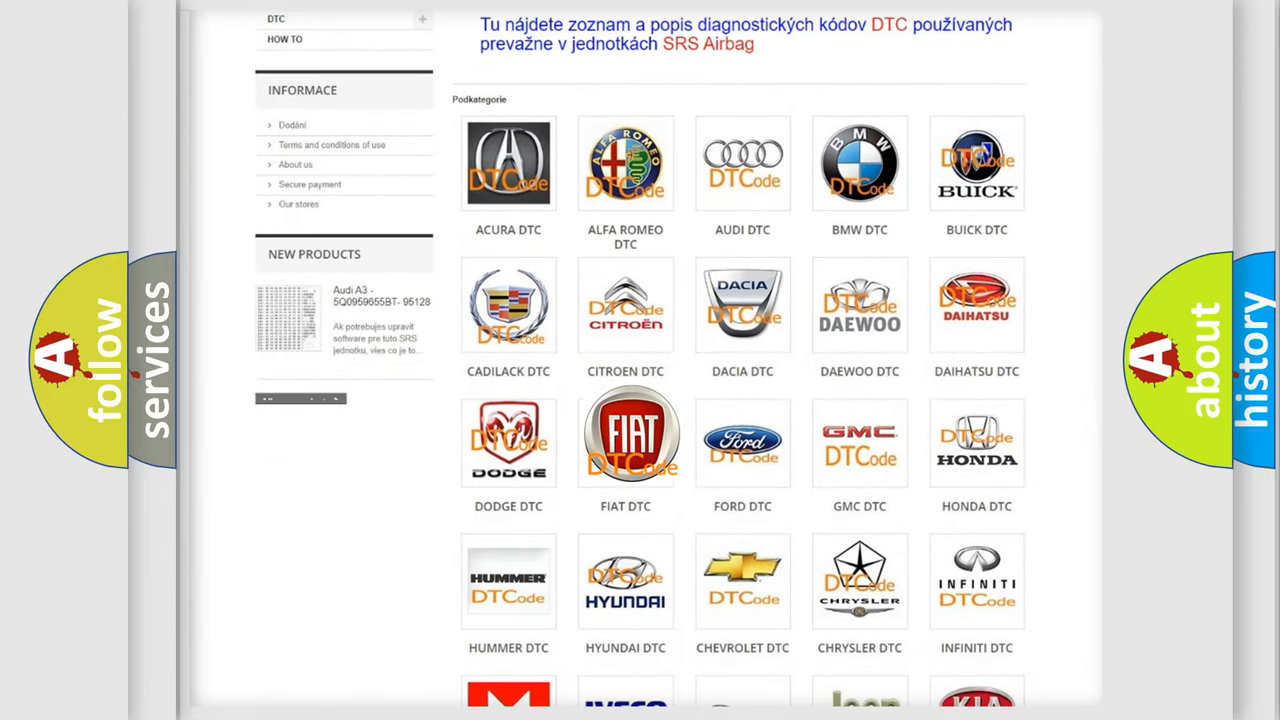
{"action": "left_click", "coordinate": [625, 437]}
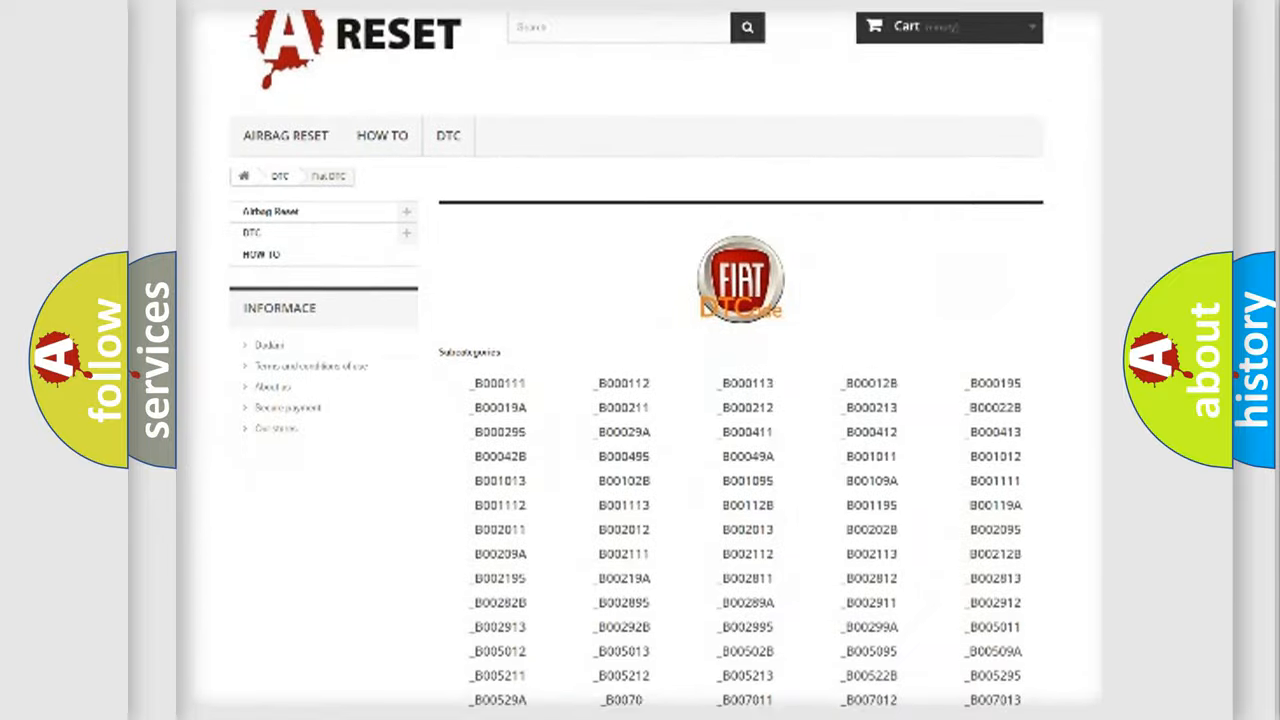
{"action": "scroll", "scroll_direction": "down", "scroll_amount": 3}
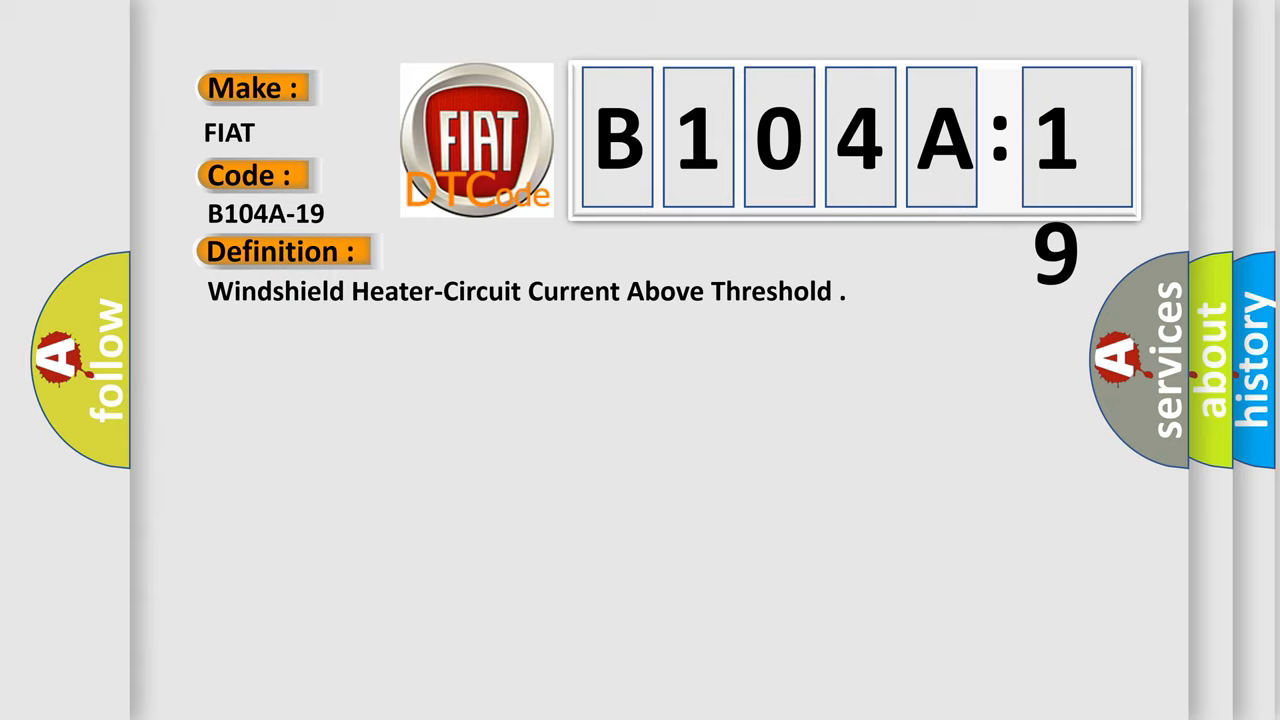
Reveal the B104A-19 description: BCM detects a windshield heater relay circuit short.
{"action": "left_click", "coordinate": [519, 251]}
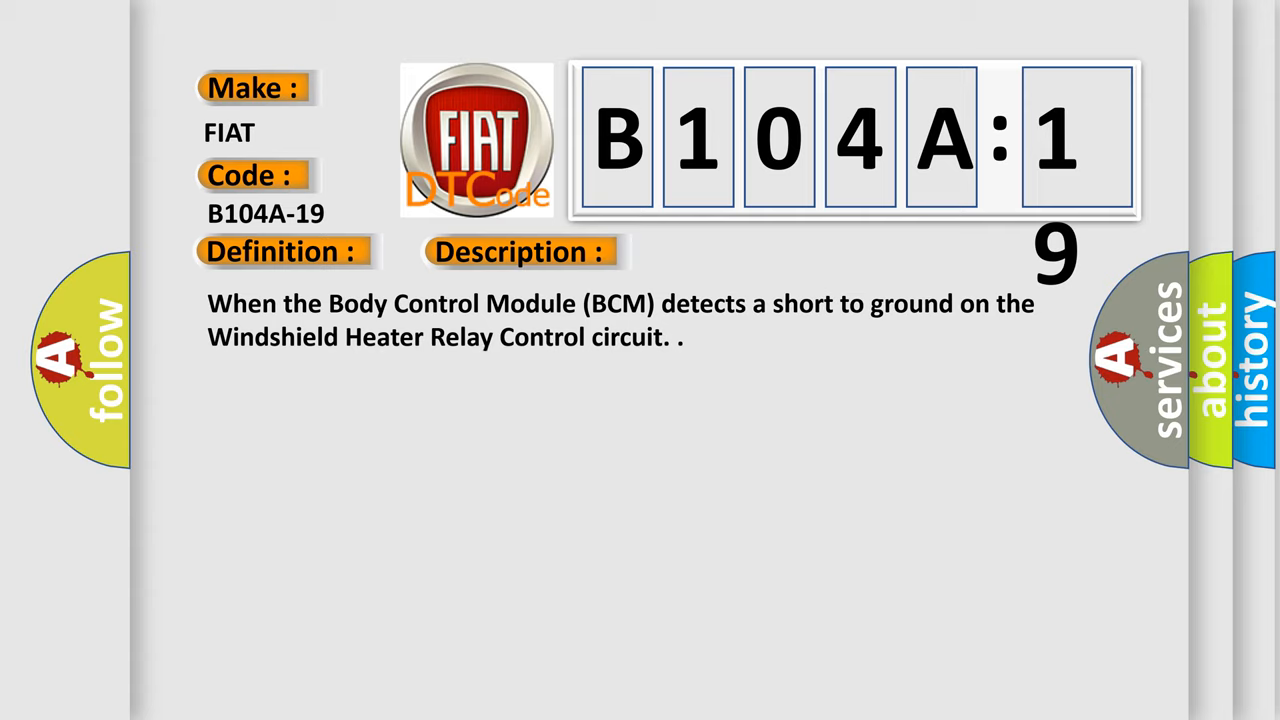